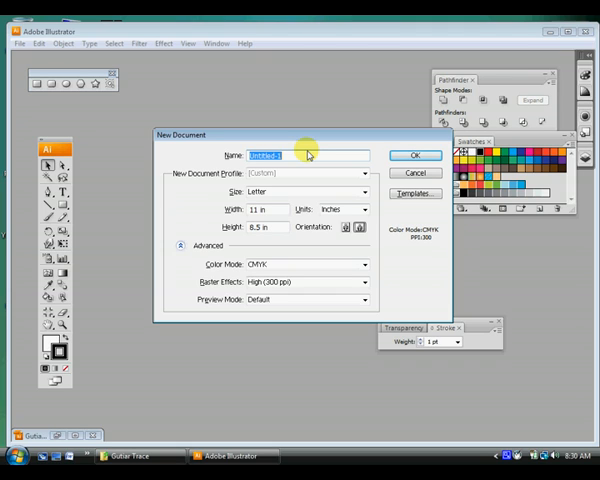
Name the new Letter-size document 'Align and Distribute' and create it
{"action": "type", "text": "Algi"}
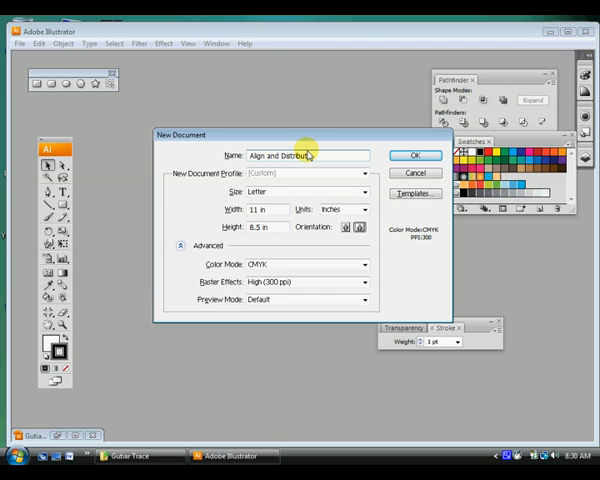
{"action": "mouse_move", "coordinate": [353, 222]}
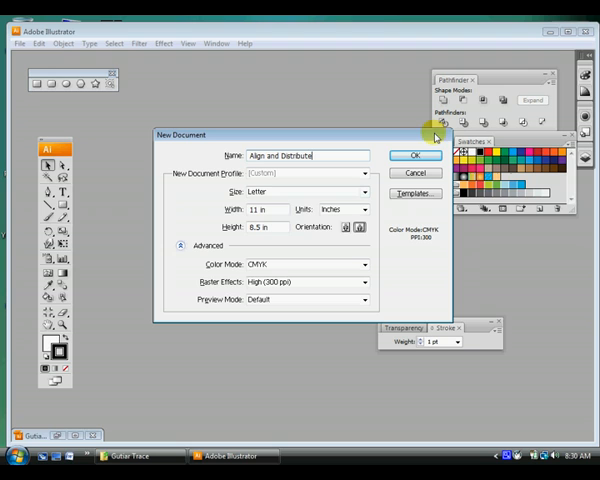
{"action": "left_click", "coordinate": [413, 155]}
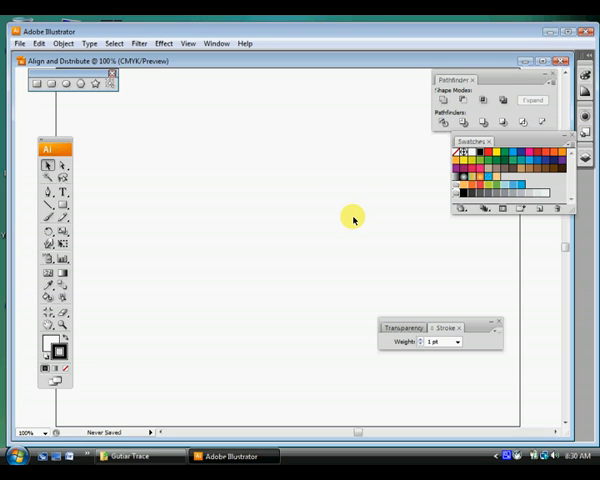
{"action": "mouse_move", "coordinate": [295, 198]}
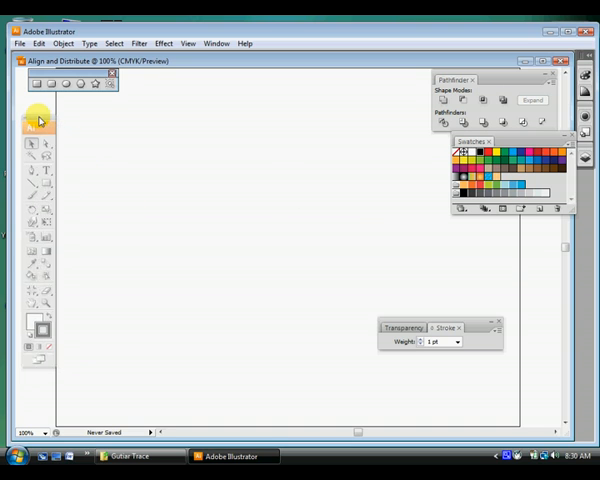
{"action": "mouse_move", "coordinate": [48, 83]}
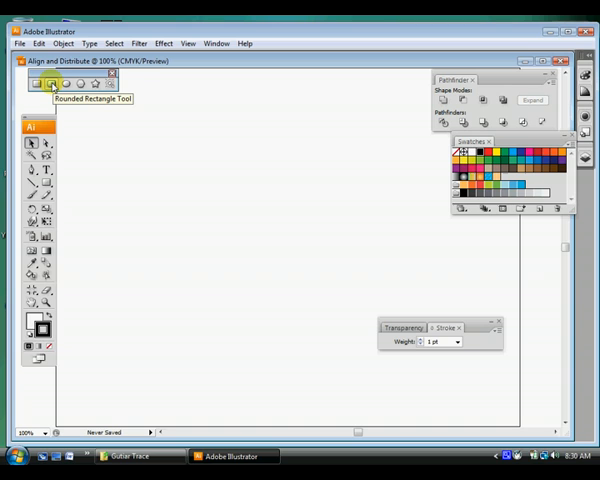
{"action": "mouse_move", "coordinate": [118, 208]}
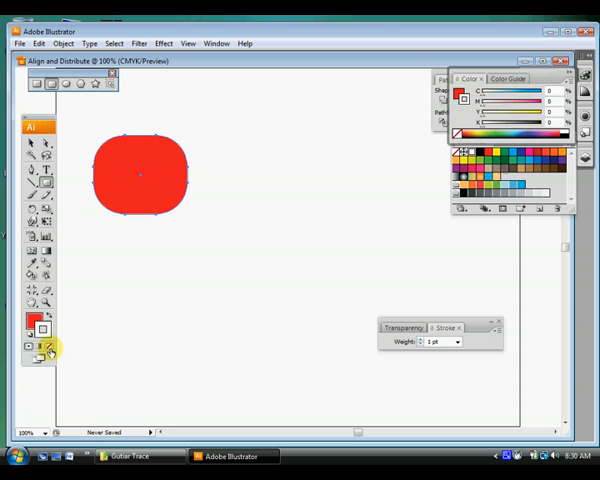
Set the red rounded square's stroke to None, then deselect it
{"action": "left_click", "coordinate": [133, 170]}
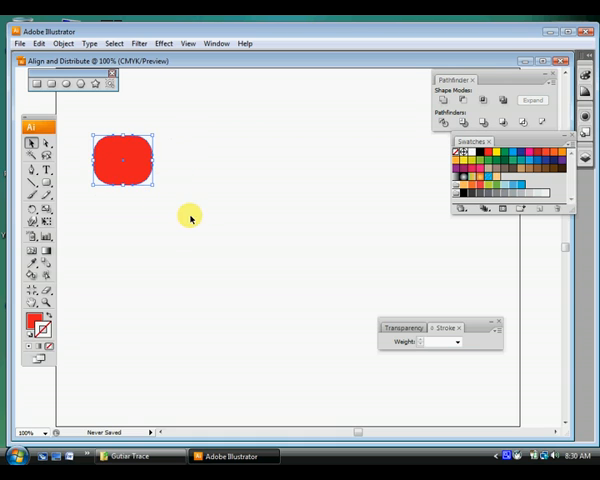
{"action": "mouse_move", "coordinate": [214, 131]}
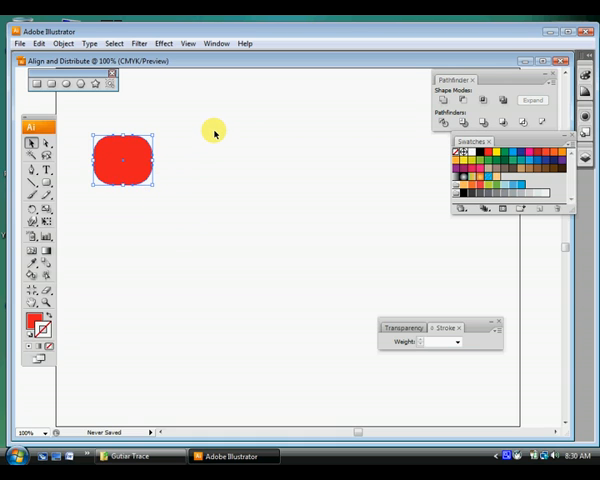
{"action": "mouse_move", "coordinate": [203, 238]}
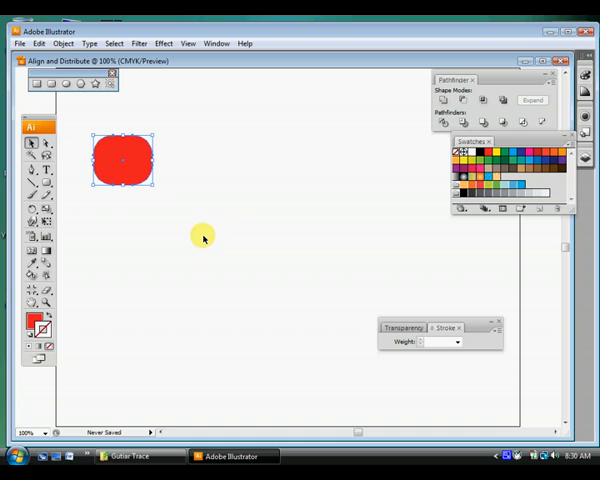
{"action": "left_click", "coordinate": [180, 180]}
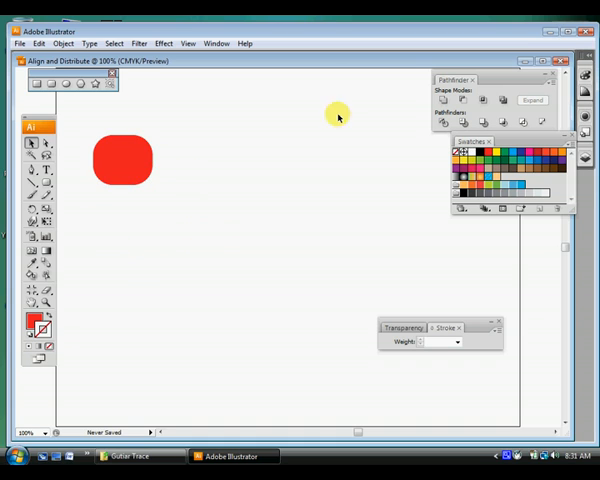
{"action": "mouse_move", "coordinate": [301, 91]}
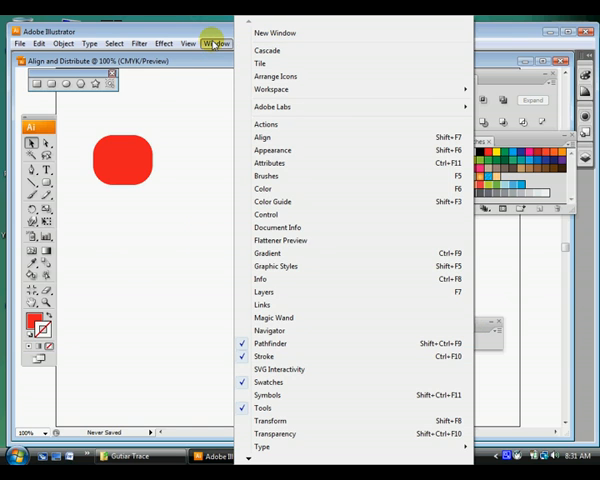
{"action": "mouse_move", "coordinate": [263, 137]}
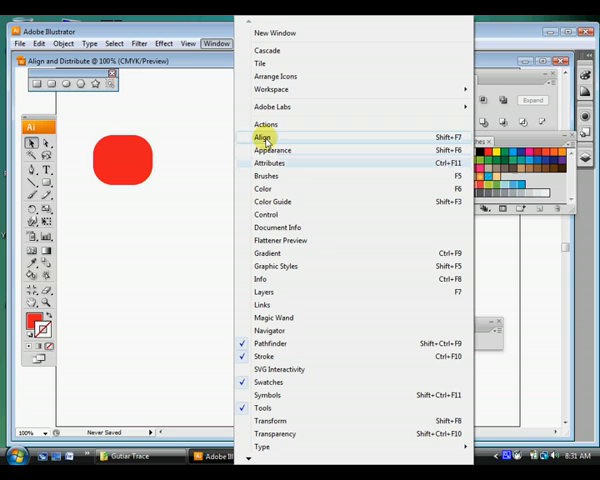
Open the Align panel and toggle Hide Options, then Show Options, to reveal every choice
{"action": "left_click", "coordinate": [263, 137]}
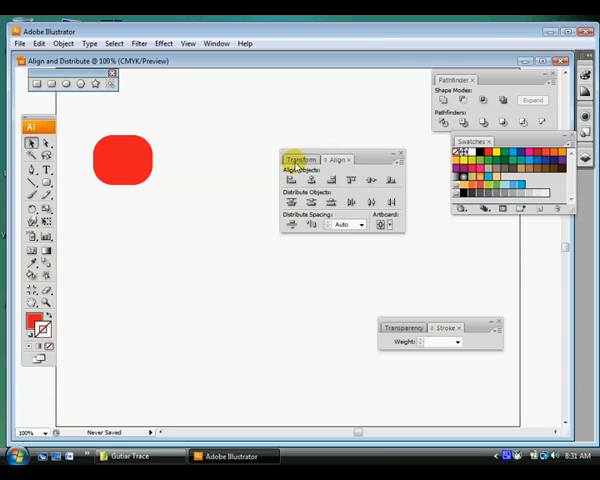
{"action": "left_click", "coordinate": [340, 159]}
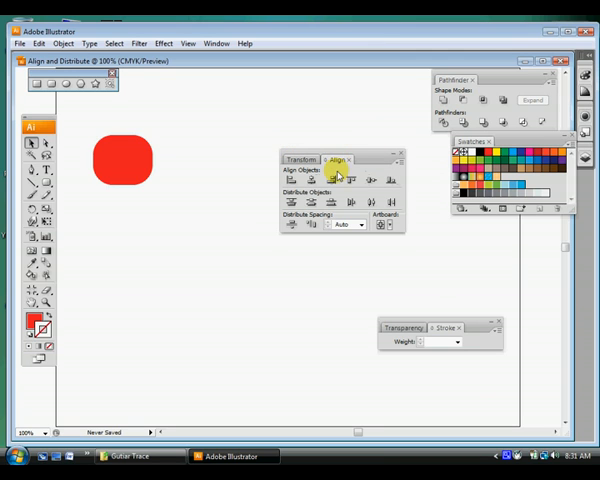
{"action": "left_click", "coordinate": [399, 161]}
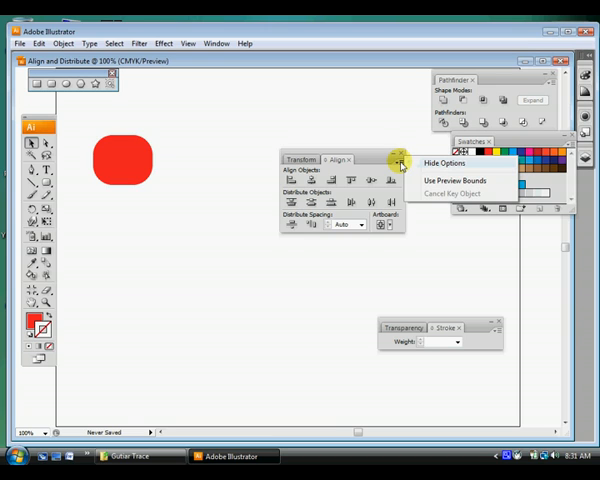
{"action": "mouse_move", "coordinate": [438, 164]}
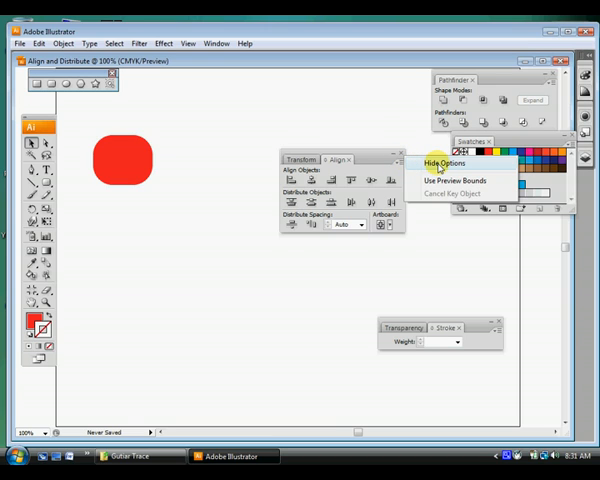
{"action": "left_click", "coordinate": [443, 163]}
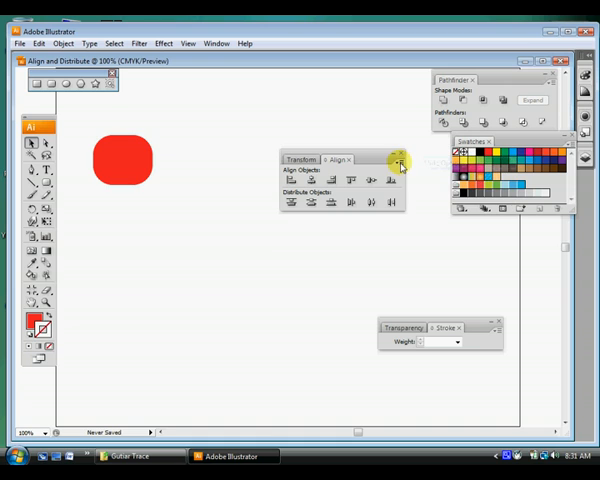
{"action": "left_click", "coordinate": [399, 160]}
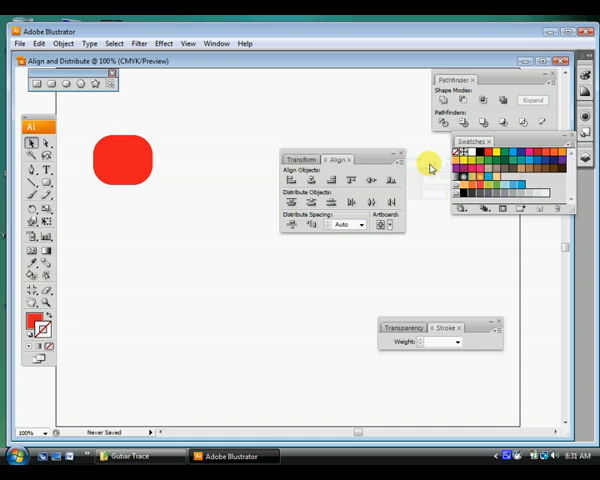
{"action": "mouse_move", "coordinate": [355, 160]}
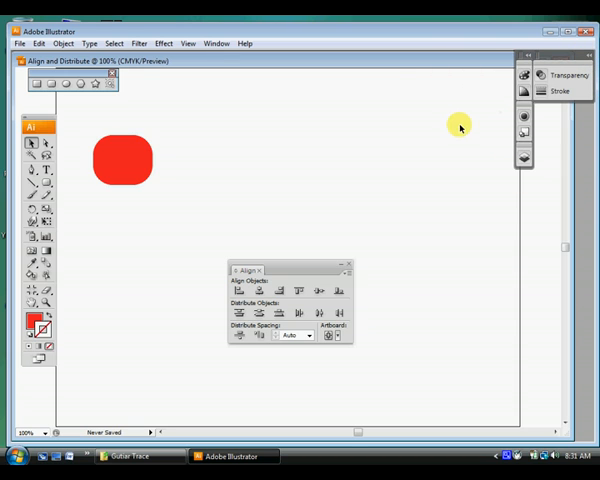
{"action": "mouse_move", "coordinate": [277, 261]}
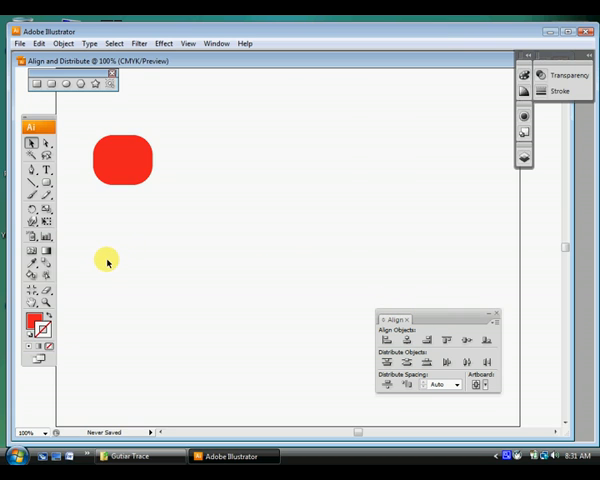
{"action": "mouse_move", "coordinate": [305, 250]}
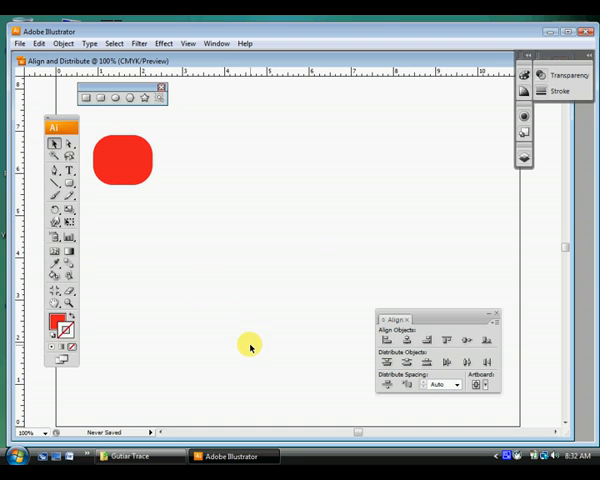
{"action": "mouse_move", "coordinate": [177, 210]}
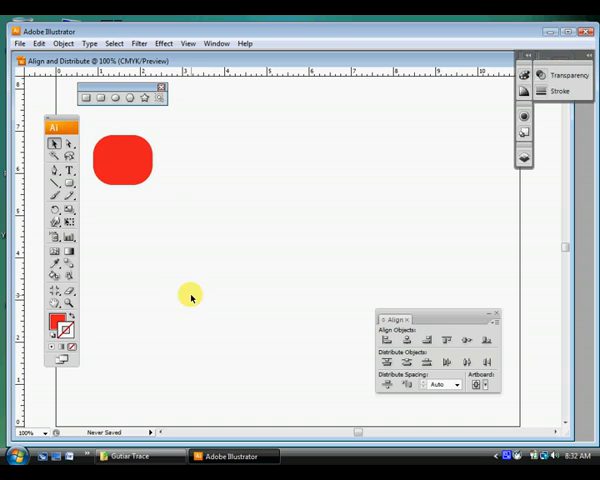
{"action": "mouse_move", "coordinate": [223, 286]}
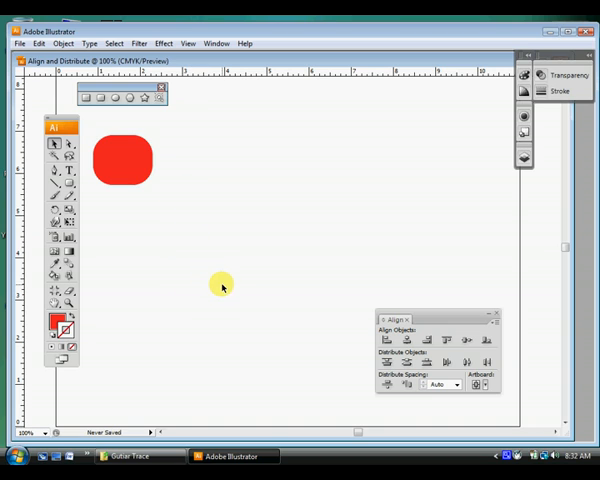
{"action": "mouse_move", "coordinate": [229, 284]}
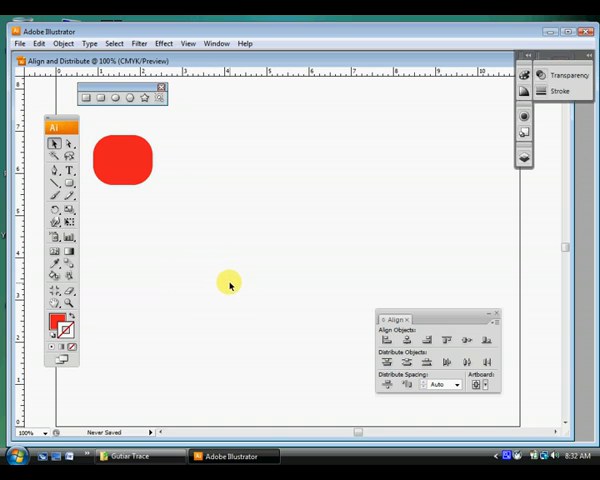
{"action": "mouse_move", "coordinate": [146, 377]}
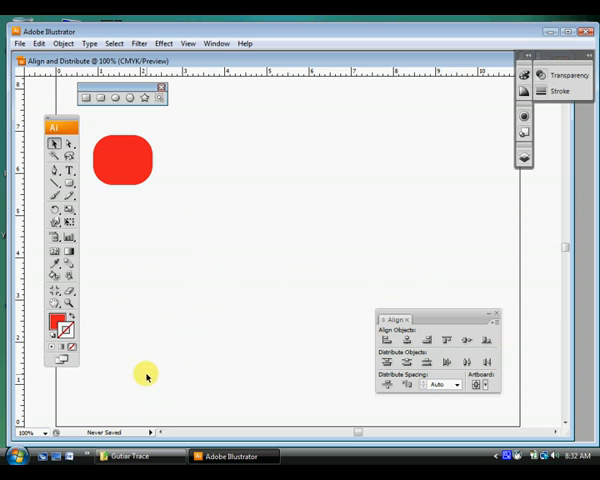
{"action": "mouse_move", "coordinate": [308, 291]}
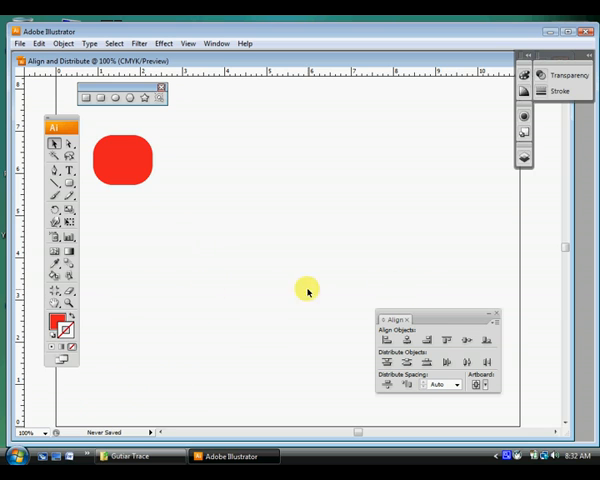
{"action": "mouse_move", "coordinate": [78, 302]}
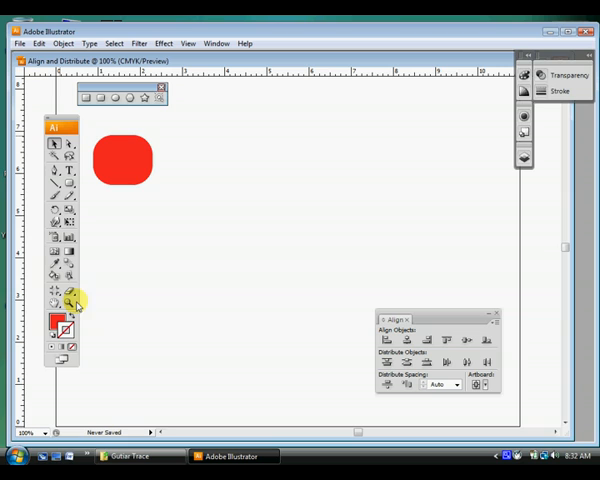
{"action": "mouse_move", "coordinate": [355, 191]}
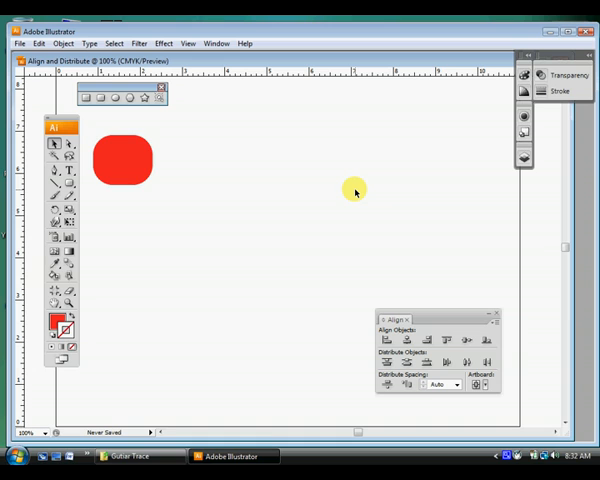
{"action": "mouse_move", "coordinate": [315, 147]}
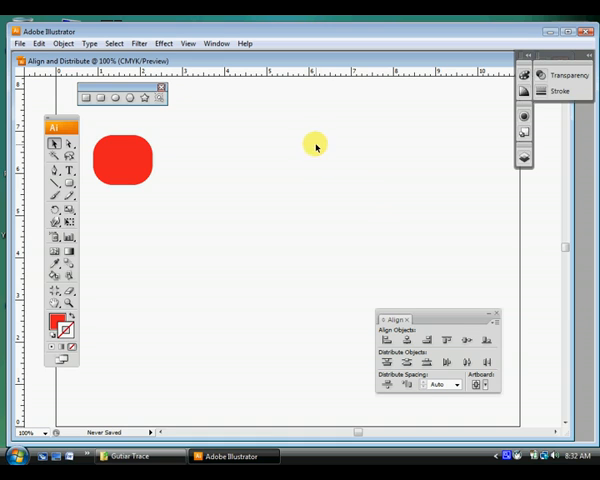
{"action": "mouse_move", "coordinate": [354, 278]}
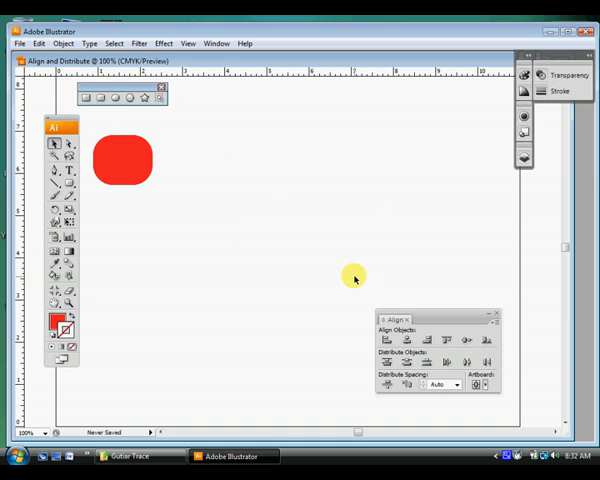
{"action": "mouse_move", "coordinate": [92, 168]}
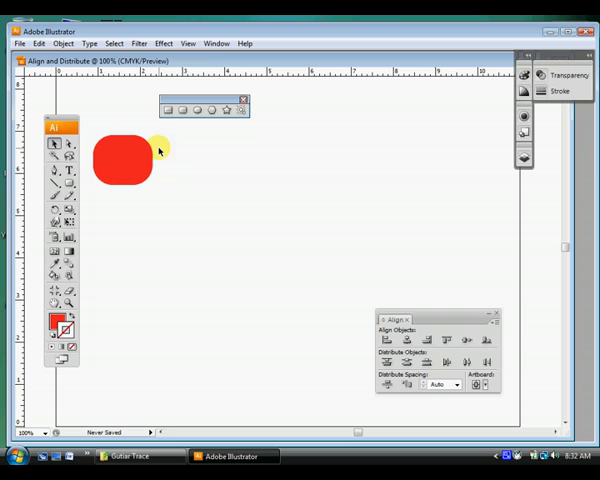
Show the Transform panel from the Window menu
{"action": "left_click", "coordinate": [217, 43]}
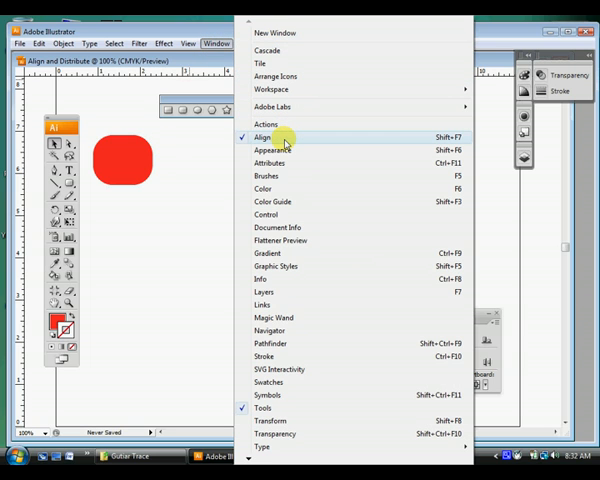
{"action": "left_click", "coordinate": [263, 137]}
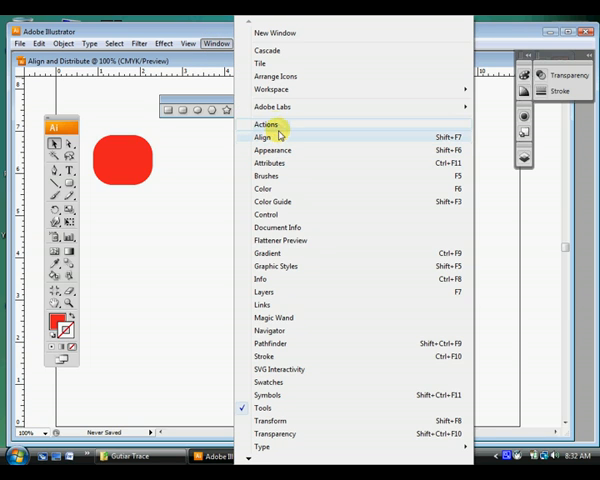
{"action": "left_click", "coordinate": [263, 137]}
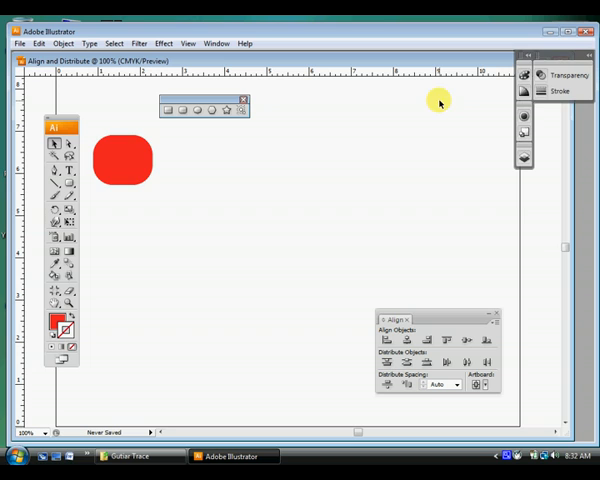
{"action": "mouse_move", "coordinate": [258, 82]}
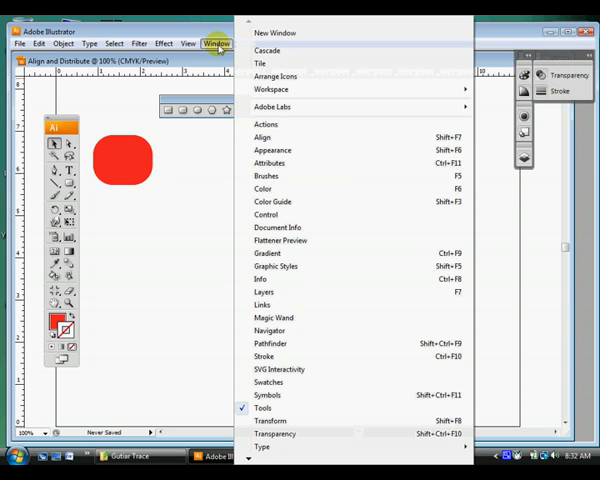
{"action": "mouse_move", "coordinate": [266, 124]}
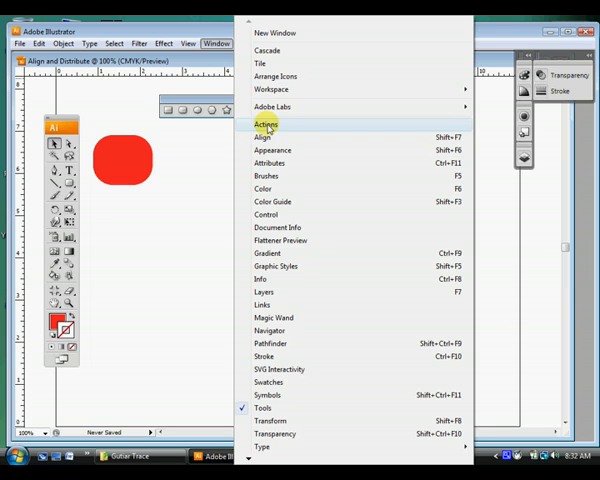
{"action": "mouse_move", "coordinate": [270, 137]}
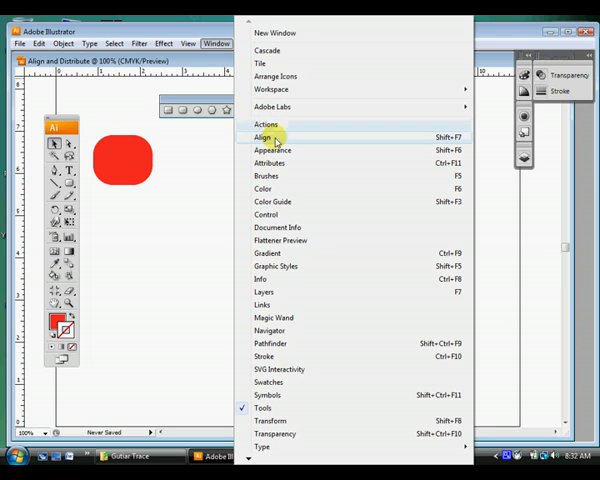
{"action": "left_click", "coordinate": [261, 135]}
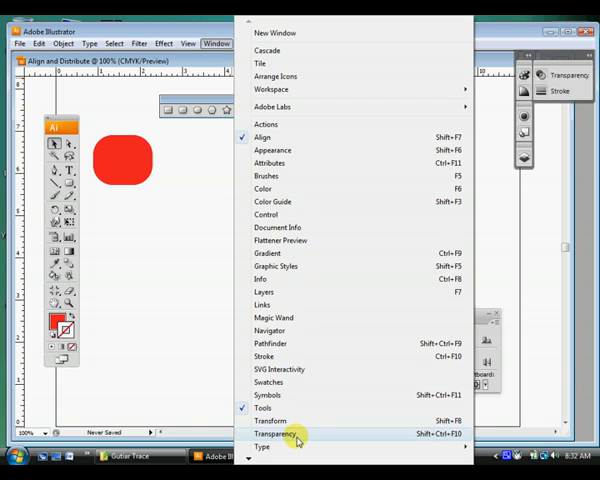
{"action": "left_click", "coordinate": [270, 421]}
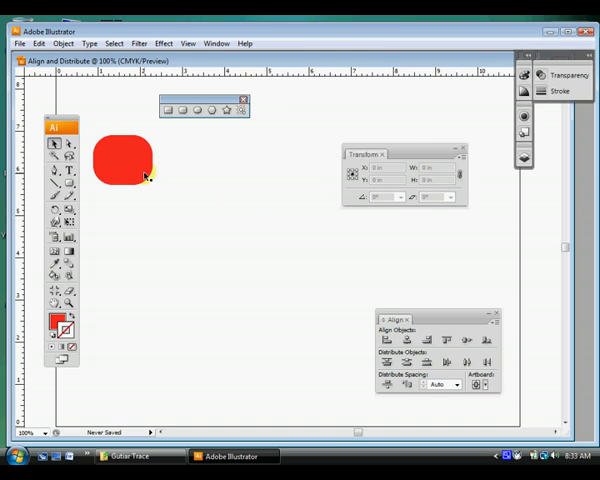
Select the red square and rotate it by a preset Transform panel angle
{"action": "left_click", "coordinate": [125, 163]}
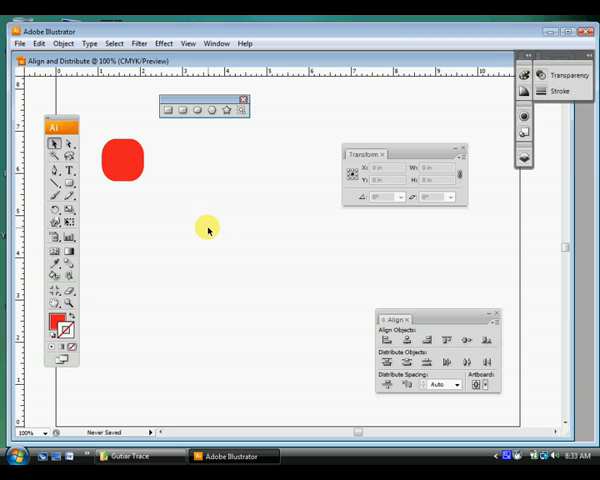
{"action": "left_click", "coordinate": [456, 151]}
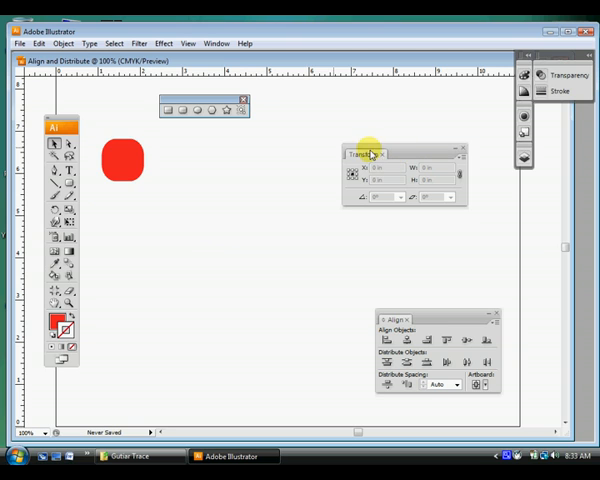
{"action": "left_click", "coordinate": [122, 160]}
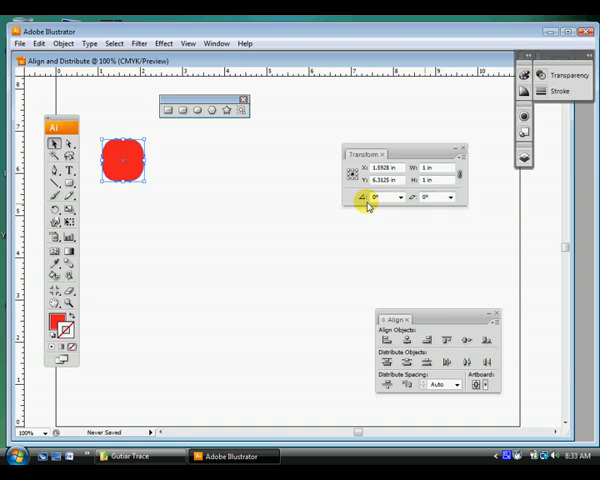
{"action": "left_click", "coordinate": [401, 197]}
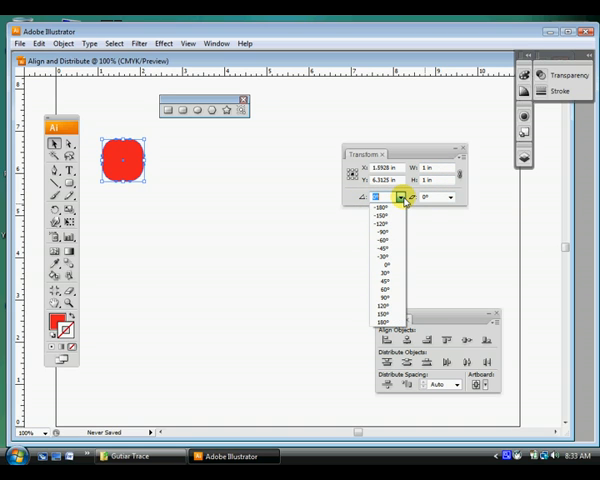
{"action": "left_click", "coordinate": [378, 258]}
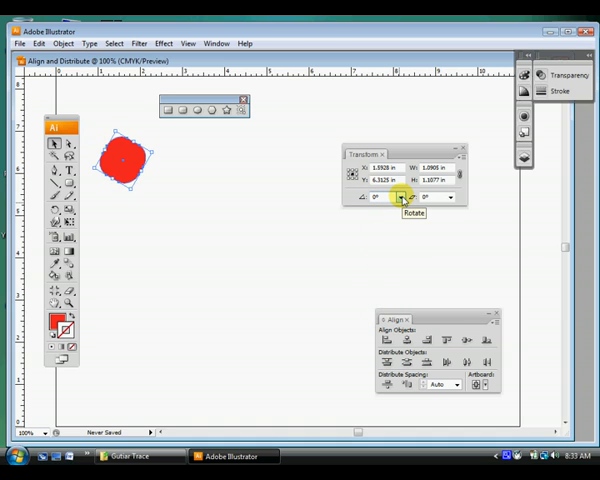
{"action": "mouse_move", "coordinate": [393, 267]}
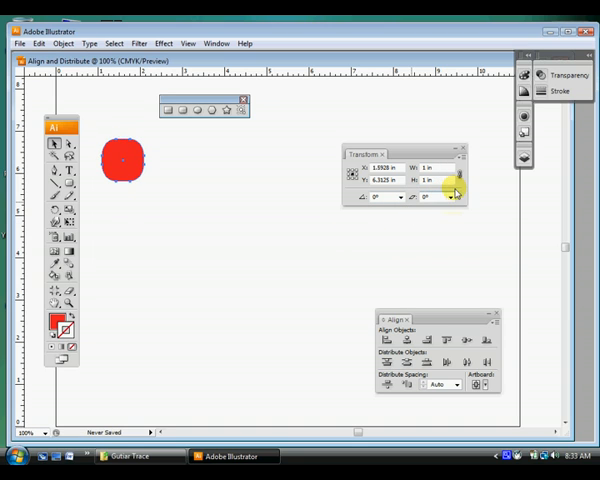
{"action": "mouse_move", "coordinate": [451, 197]}
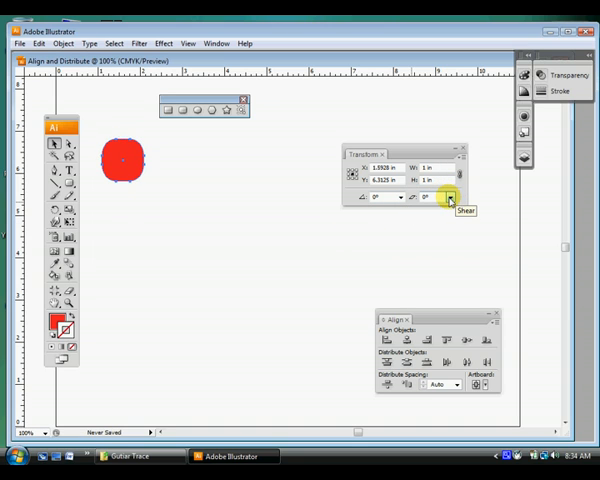
Shear the square by a preset angle, then return it to upright
{"action": "left_click", "coordinate": [451, 198]}
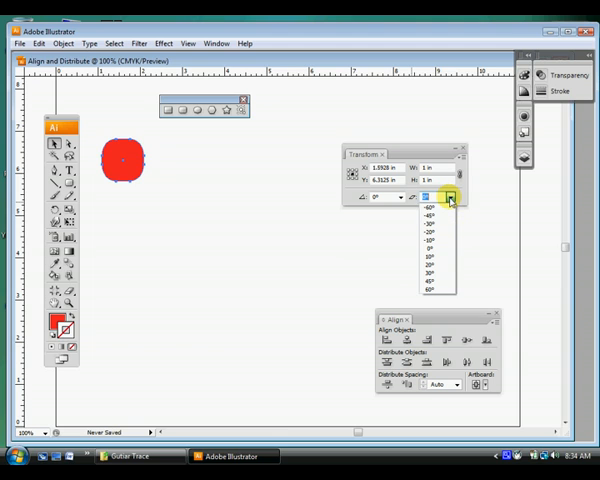
{"action": "left_click", "coordinate": [430, 242]}
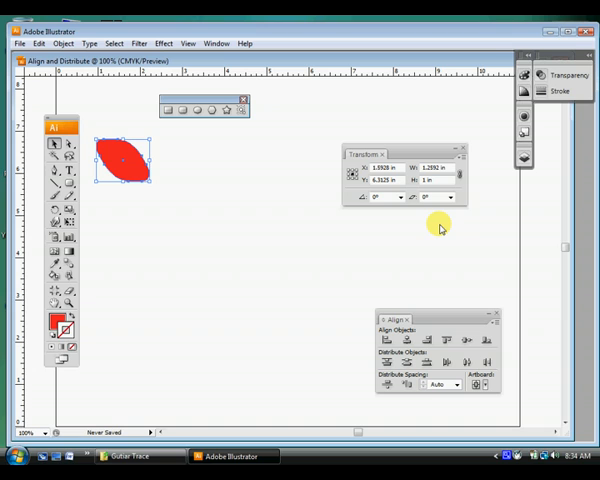
{"action": "mouse_move", "coordinate": [450, 197]}
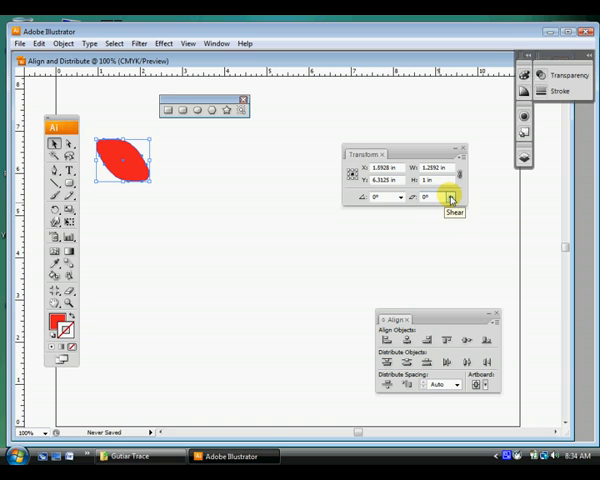
{"action": "left_click", "coordinate": [451, 197]}
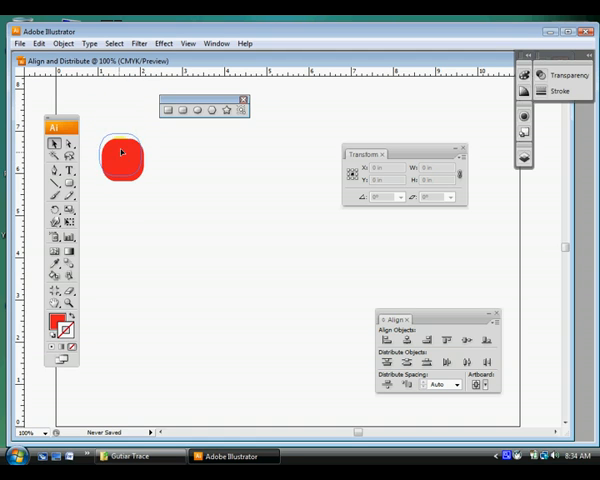
Select the red square and choose View > Show Grid
{"action": "left_click", "coordinate": [122, 140]}
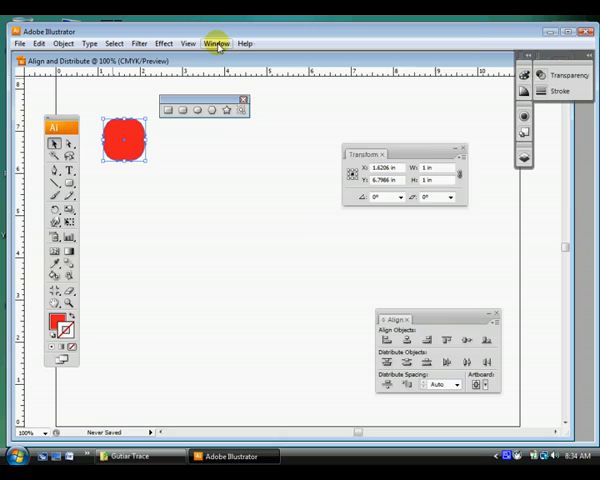
{"action": "left_click", "coordinate": [187, 43]}
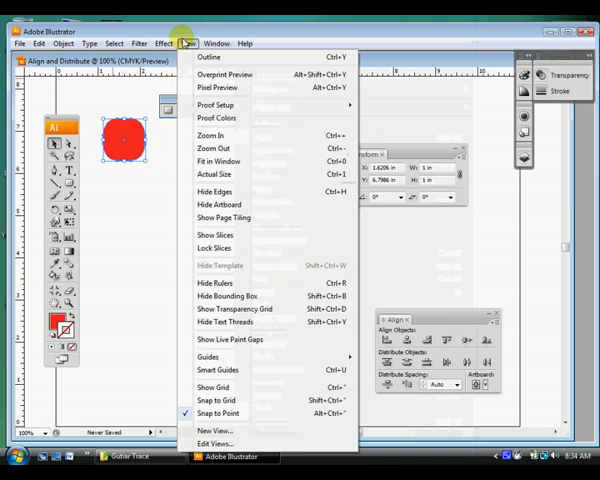
{"action": "mouse_move", "coordinate": [213, 387]}
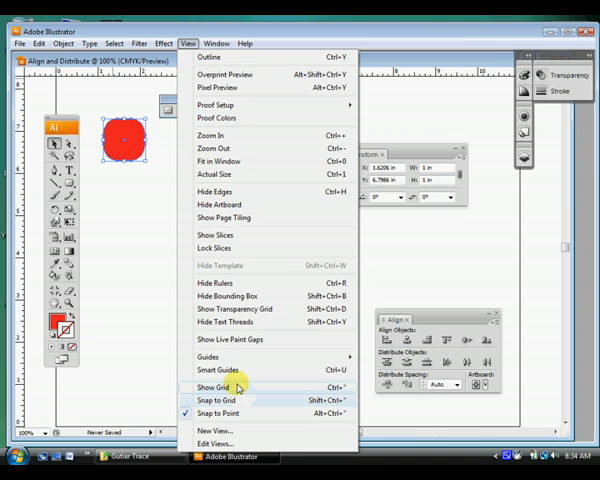
{"action": "left_click", "coordinate": [206, 387]}
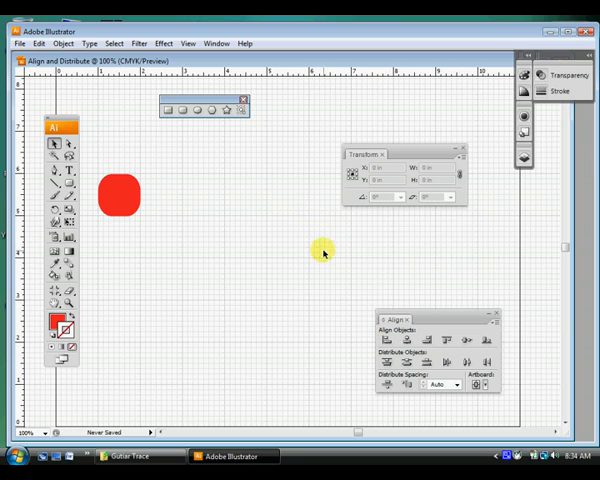
{"action": "mouse_move", "coordinate": [168, 303]}
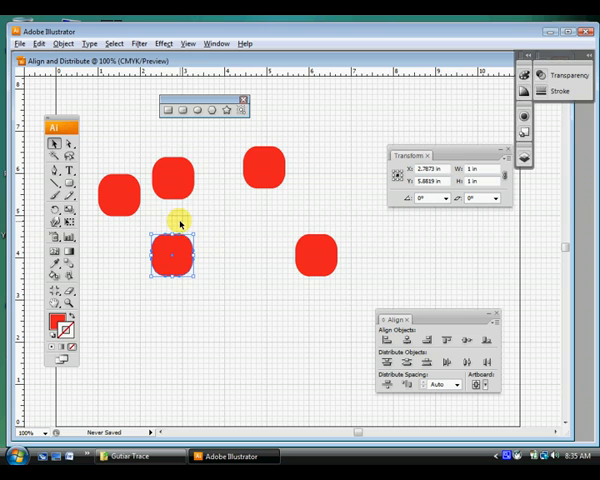
Drag the red square copies to scattered, uneven spots on the grid
{"action": "left_click_drag", "start_coordinate": [175, 255], "coordinate": [327, 225]}
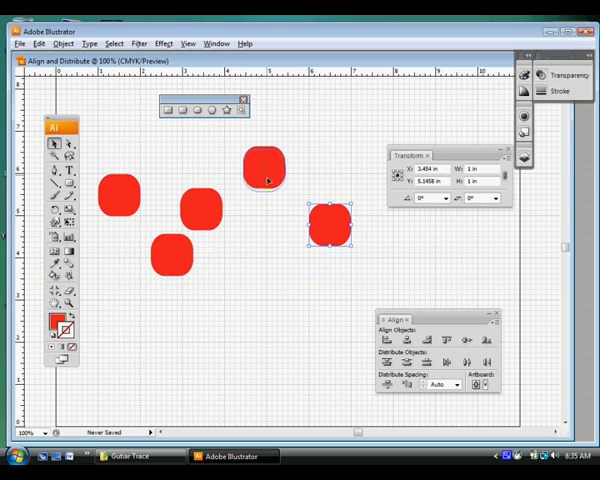
{"action": "left_click_drag", "start_coordinate": [330, 225], "coordinate": [220, 260]}
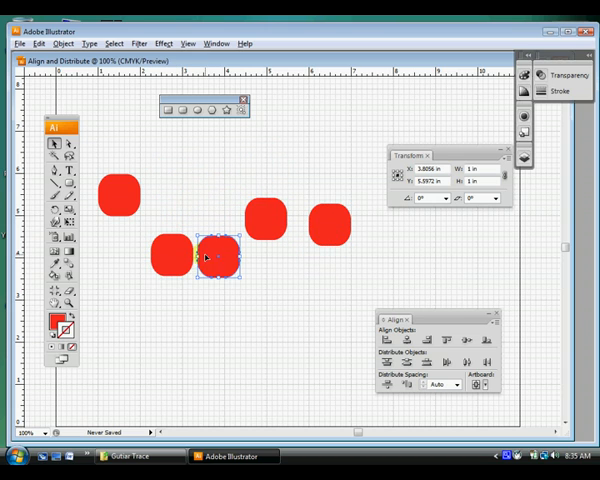
{"action": "left_click_drag", "start_coordinate": [218, 258], "coordinate": [258, 182]}
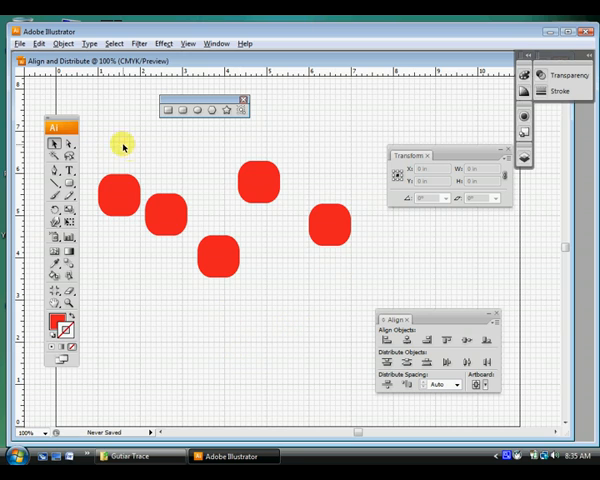
{"action": "mouse_move", "coordinate": [117, 155]}
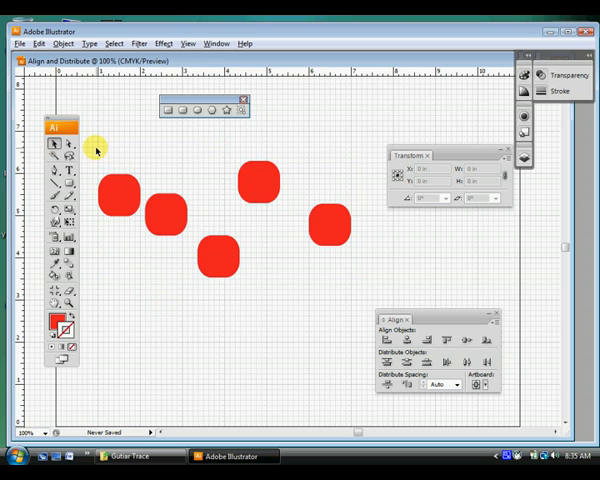
Marquee-select all five squares and apply Vertical Align Center
{"action": "left_click_drag", "start_coordinate": [90, 143], "coordinate": [350, 268]}
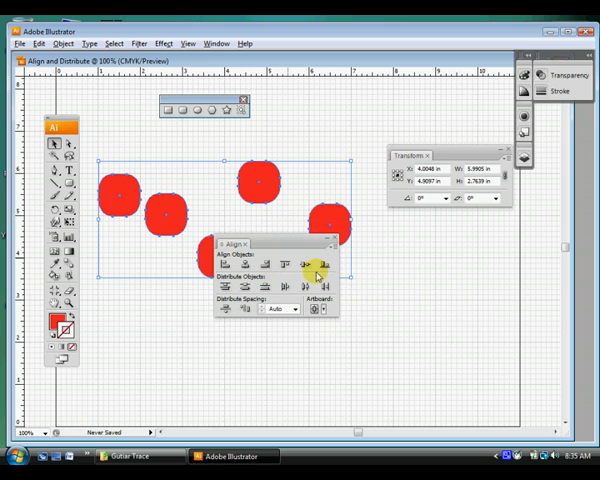
{"action": "mouse_move", "coordinate": [308, 264]}
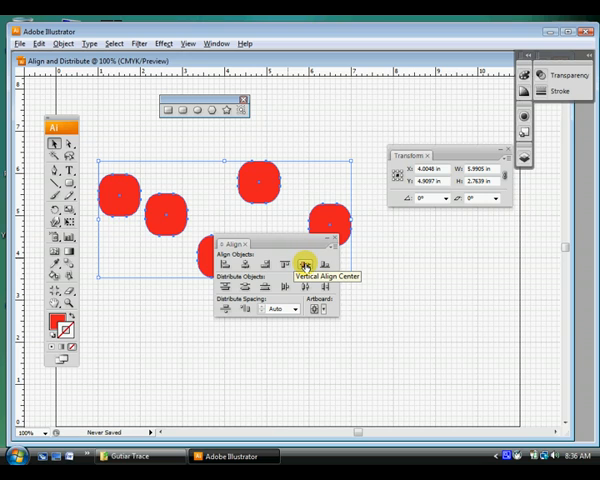
{"action": "left_click", "coordinate": [301, 262]}
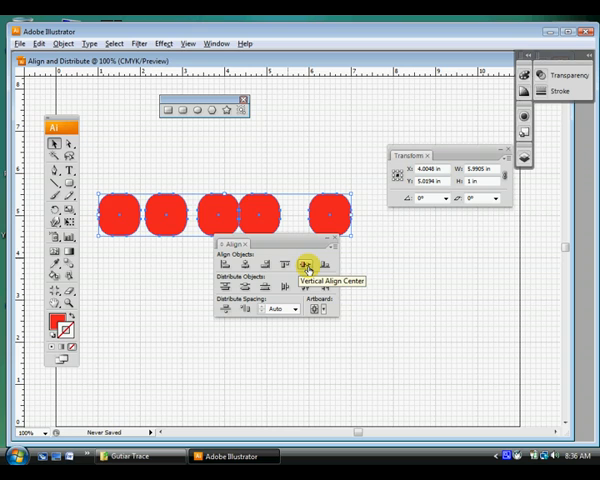
{"action": "mouse_move", "coordinate": [250, 289]}
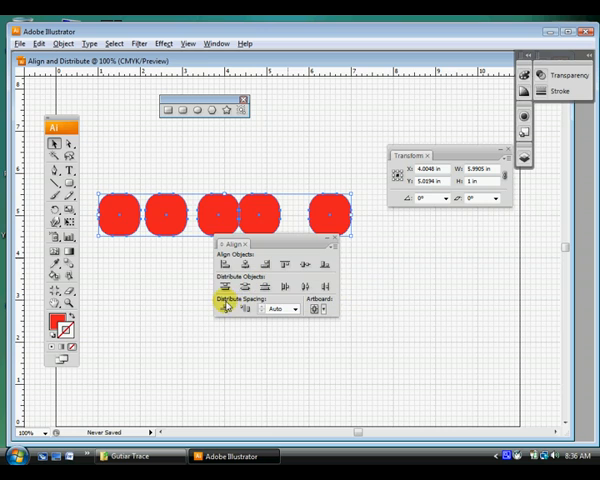
{"action": "mouse_move", "coordinate": [240, 312]}
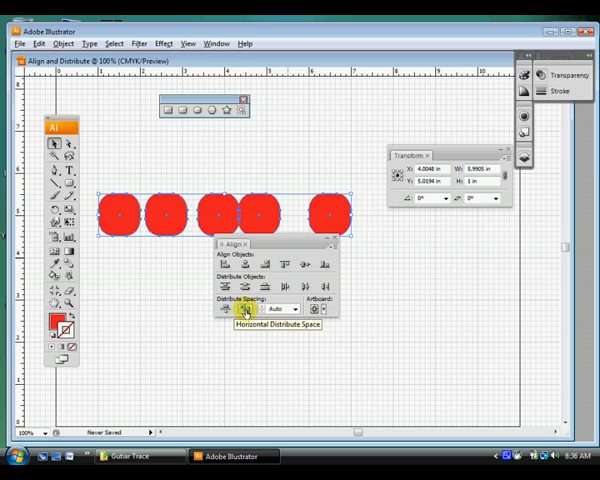
Apply Horizontal Distribute Space to the row, then Vertical Distribute Space across three rows
{"action": "left_click", "coordinate": [242, 309]}
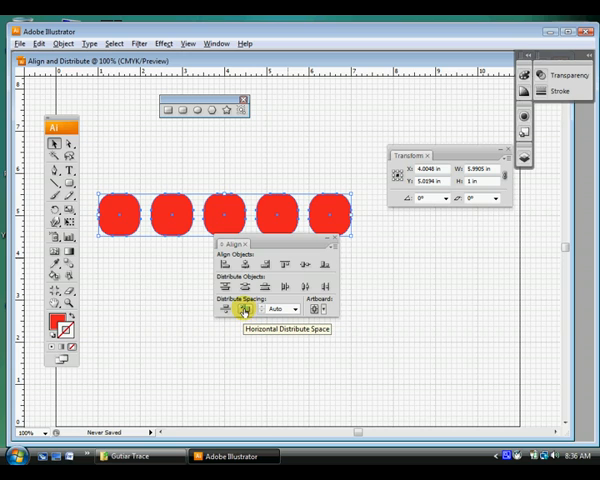
{"action": "mouse_move", "coordinate": [222, 310]}
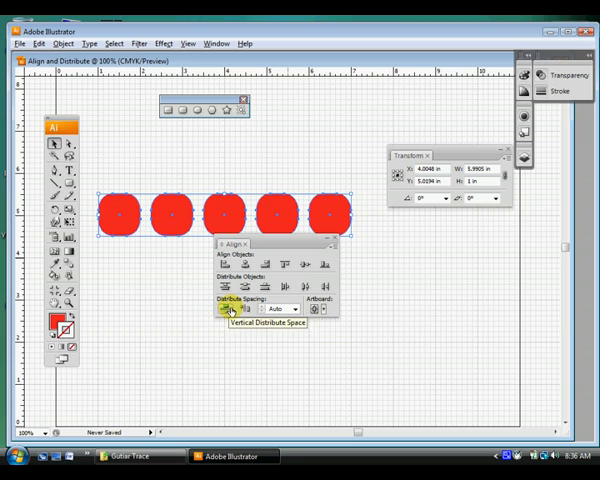
{"action": "mouse_move", "coordinate": [247, 311]}
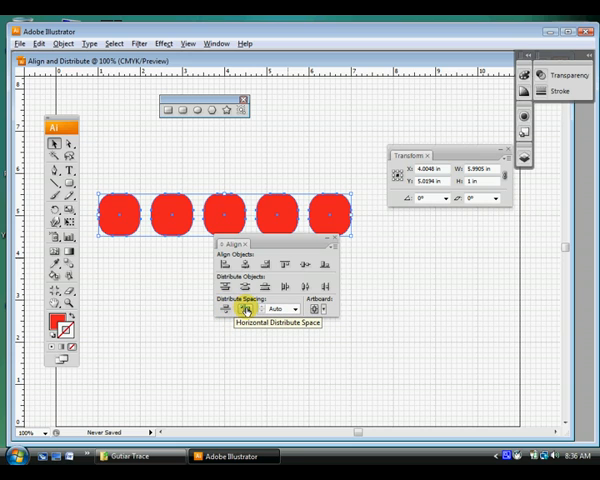
{"action": "mouse_move", "coordinate": [268, 243]}
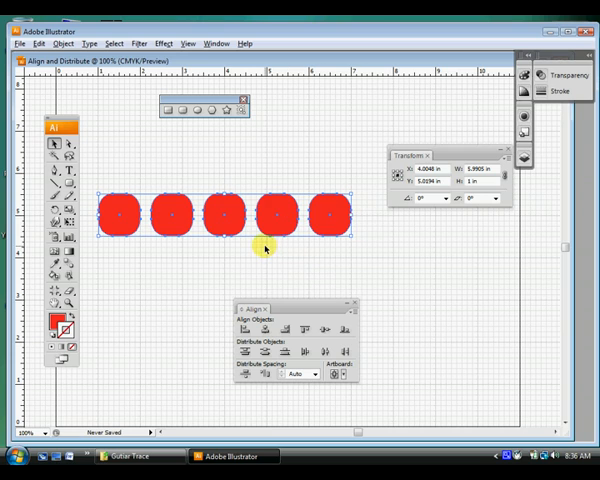
{"action": "mouse_move", "coordinate": [253, 246]}
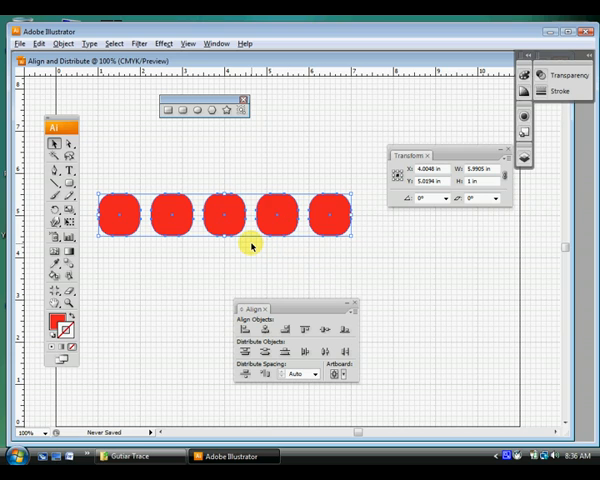
{"action": "mouse_move", "coordinate": [256, 275]}
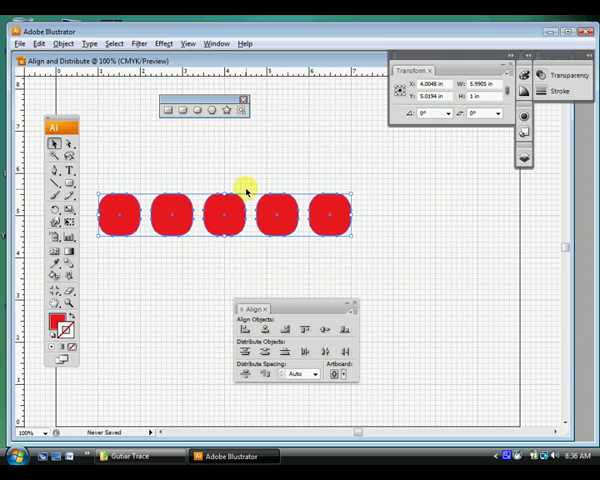
{"action": "mouse_move", "coordinate": [228, 215]}
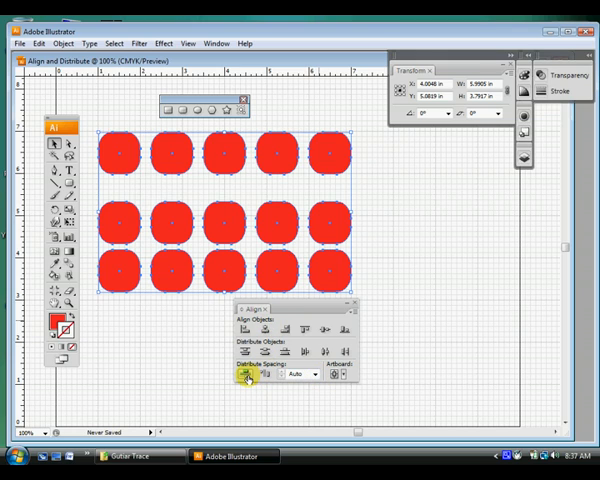
{"action": "left_click", "coordinate": [245, 374]}
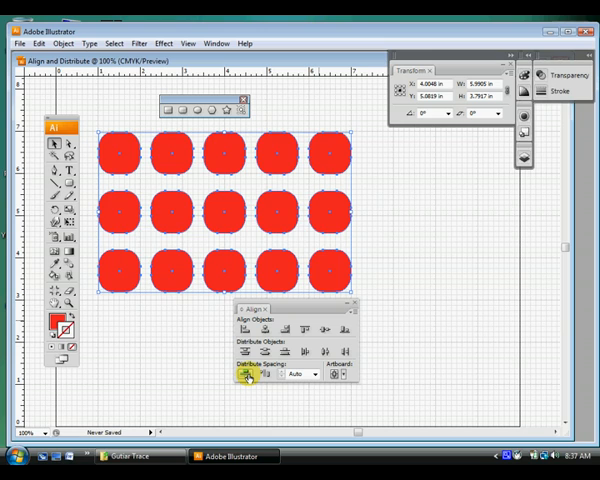
{"action": "mouse_move", "coordinate": [316, 295]}
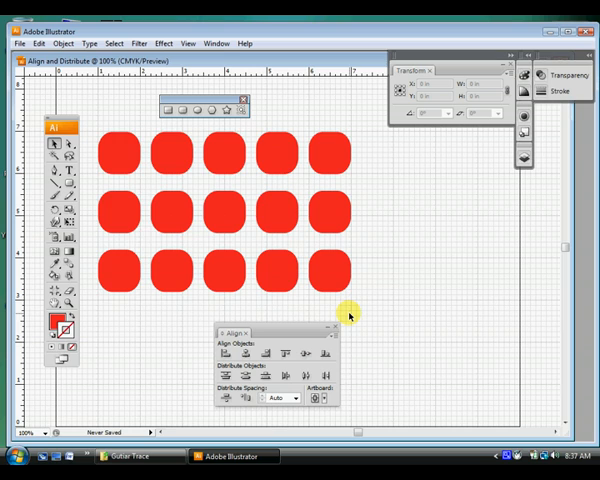
{"action": "mouse_move", "coordinate": [278, 152]}
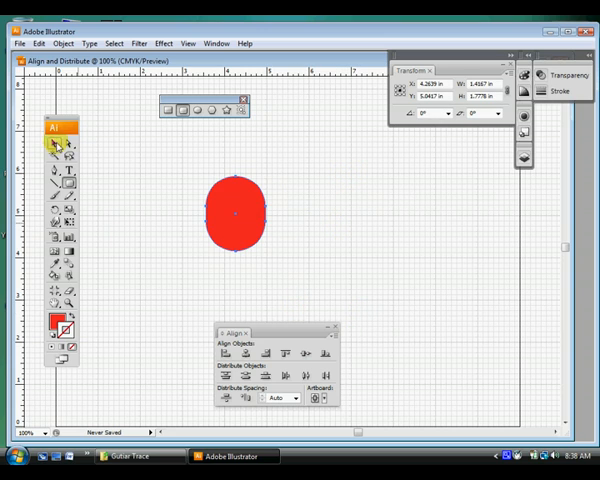
Switch to the Selection tool and select the large red rounded shape
{"action": "left_click", "coordinate": [234, 212]}
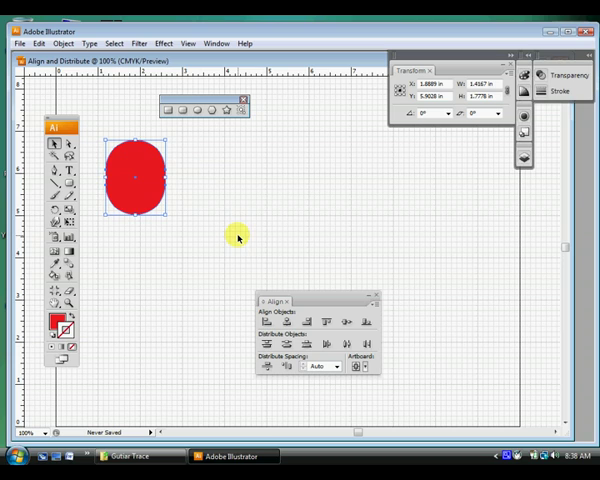
{"action": "mouse_move", "coordinate": [237, 247]}
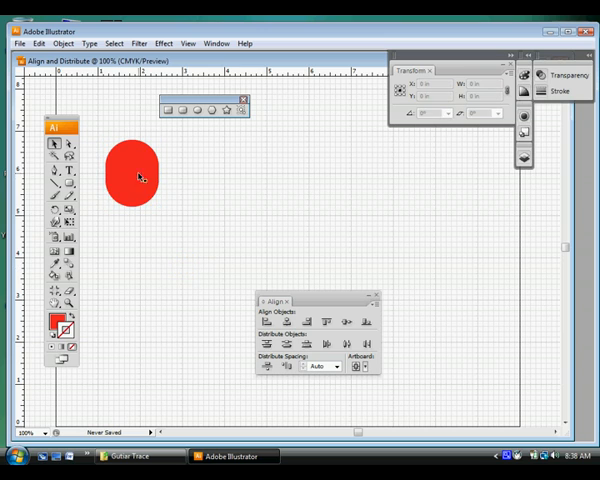
{"action": "left_click", "coordinate": [133, 177]}
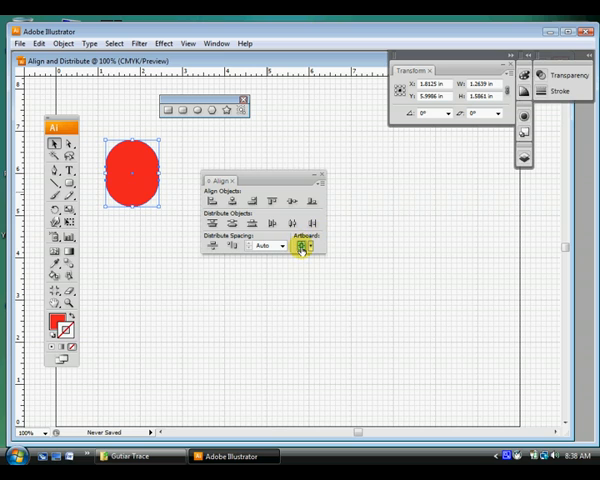
{"action": "mouse_move", "coordinate": [303, 247]}
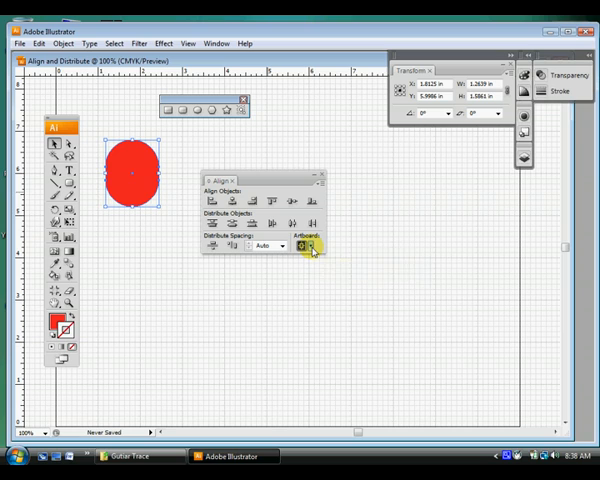
Set Align To Artboard, then centre the red rounded shape horizontally and vertically
{"action": "left_click", "coordinate": [305, 247]}
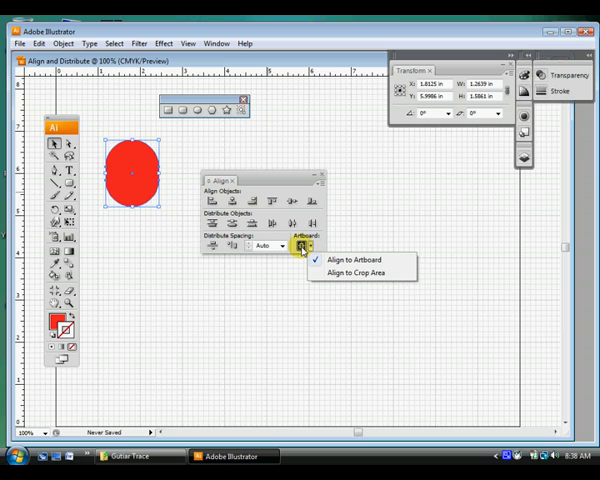
{"action": "mouse_move", "coordinate": [291, 252]}
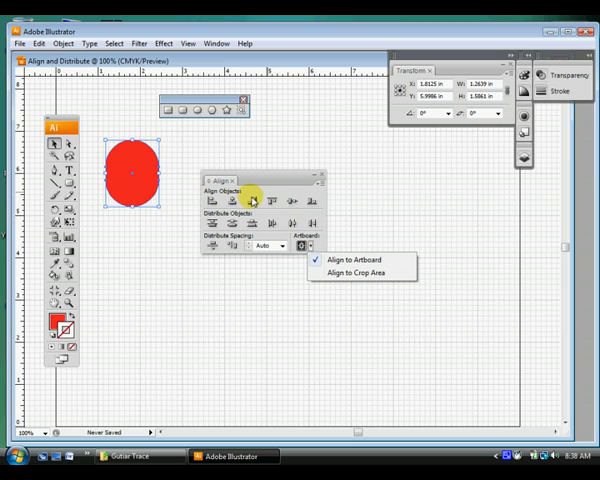
{"action": "mouse_move", "coordinate": [205, 163]}
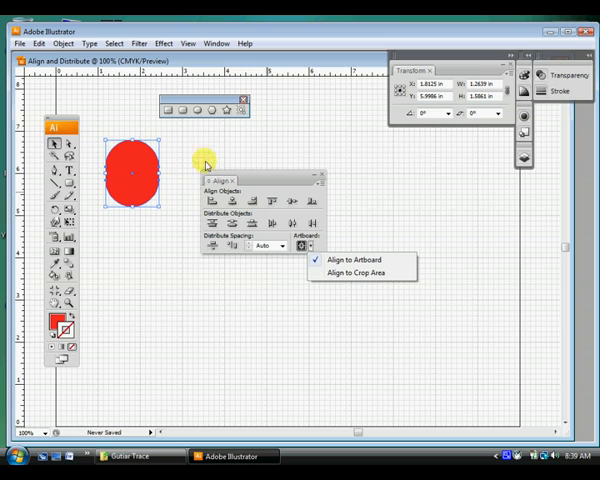
{"action": "mouse_move", "coordinate": [285, 305]}
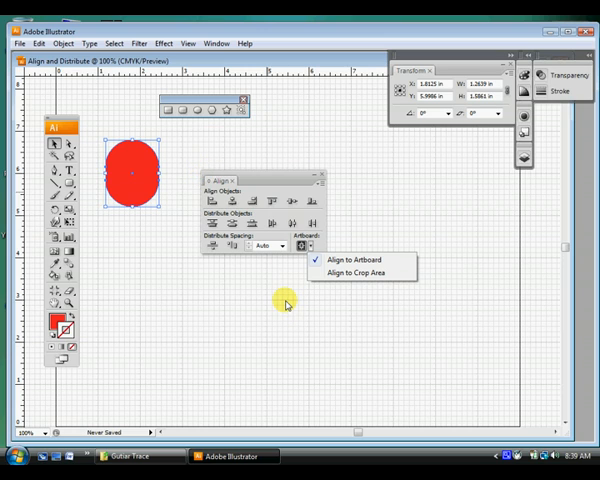
{"action": "mouse_move", "coordinate": [281, 195]}
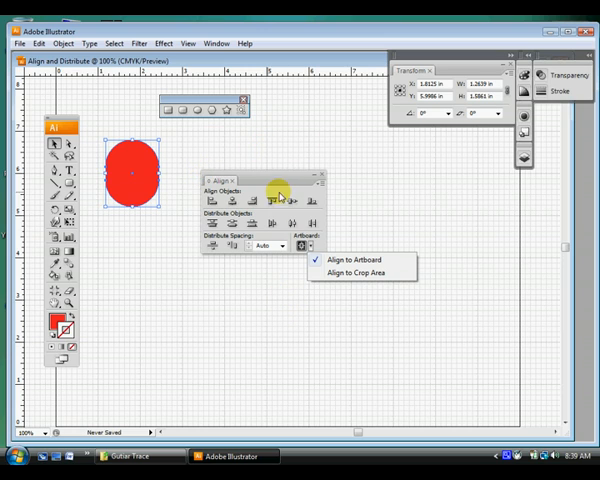
{"action": "mouse_move", "coordinate": [252, 198]}
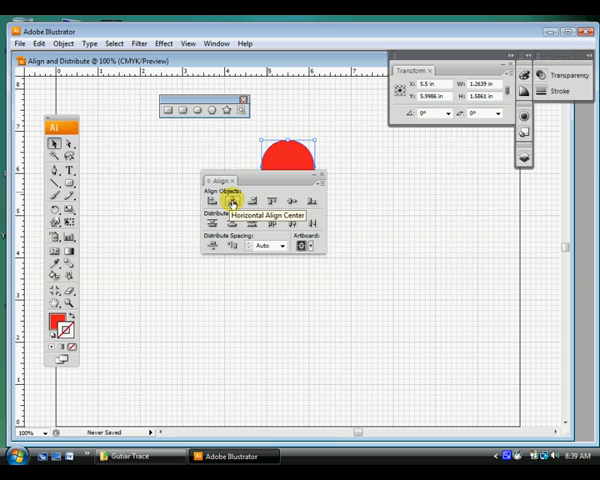
{"action": "left_click", "coordinate": [230, 200]}
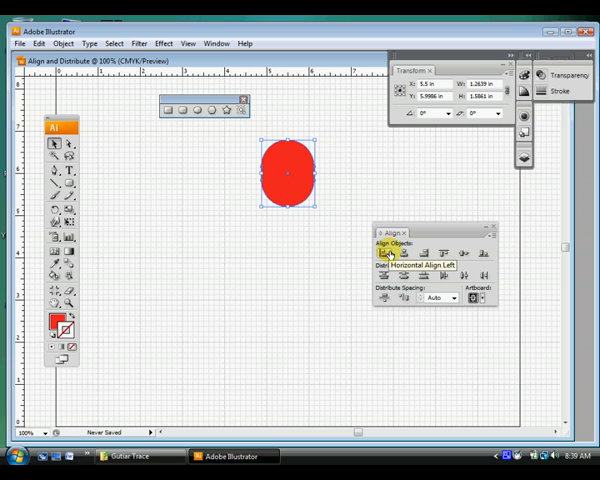
{"action": "mouse_move", "coordinate": [471, 298]}
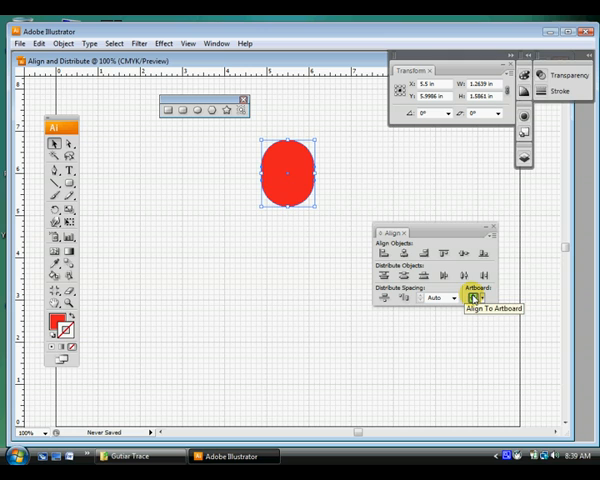
{"action": "mouse_move", "coordinate": [277, 265]}
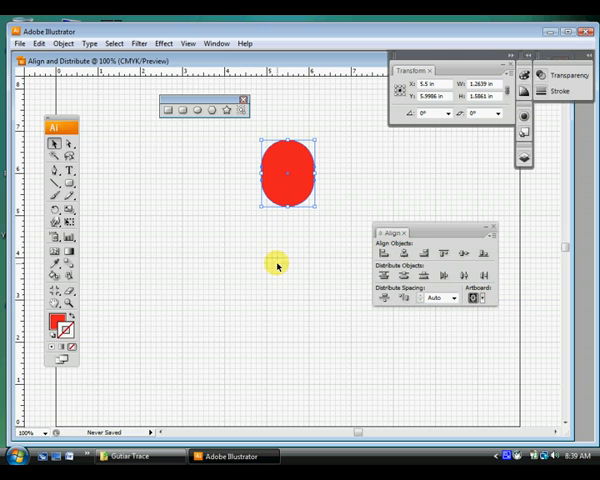
{"action": "mouse_move", "coordinate": [427, 253]}
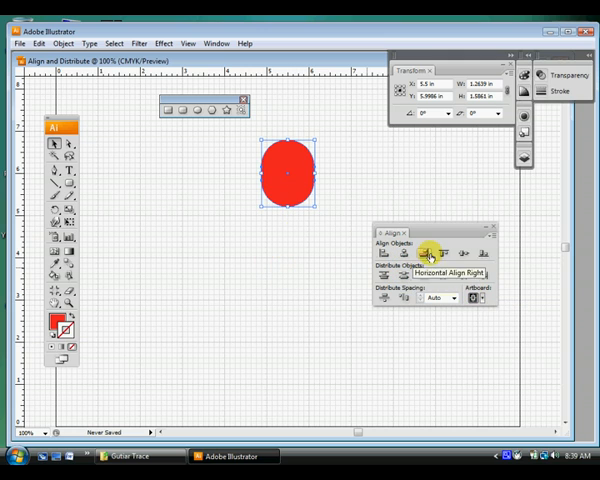
{"action": "mouse_move", "coordinate": [464, 251]}
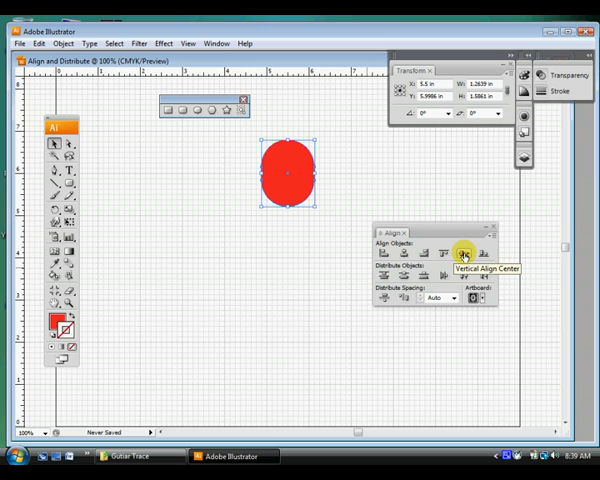
{"action": "left_click", "coordinate": [463, 252]}
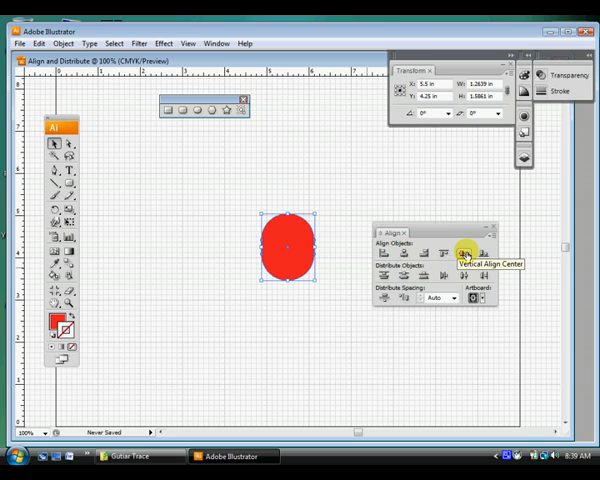
{"action": "mouse_move", "coordinate": [189, 267]}
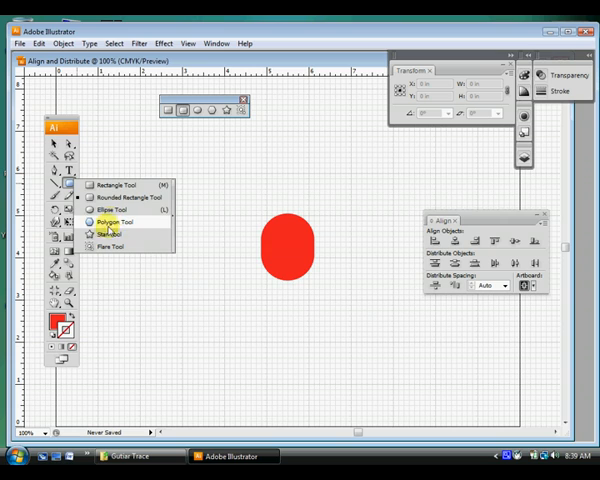
Draw a light blue star, centre it on the artboard, then deselect it
{"action": "left_click", "coordinate": [111, 233]}
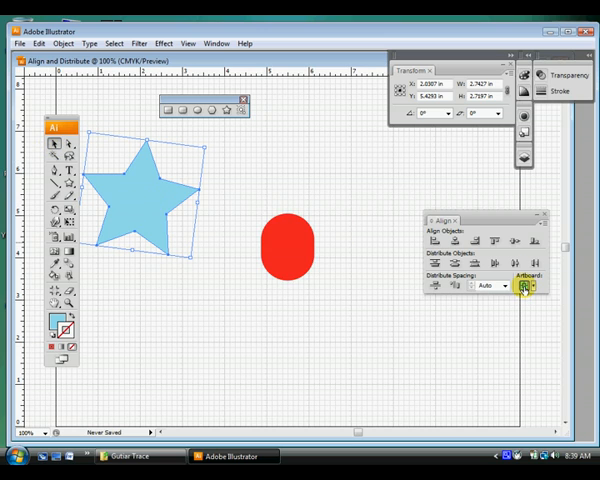
{"action": "left_click", "coordinate": [521, 241]}
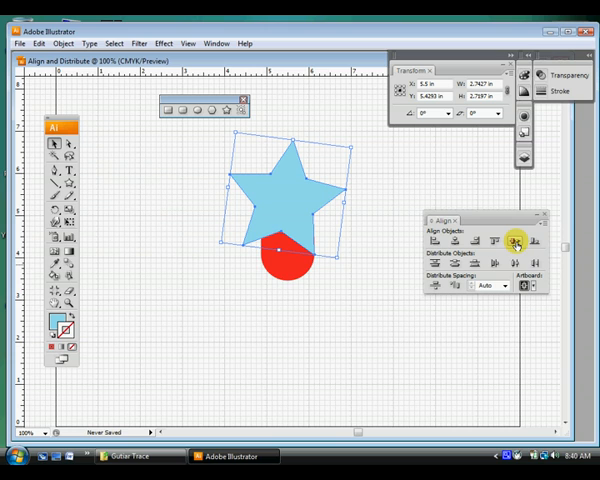
{"action": "left_click", "coordinate": [515, 241]}
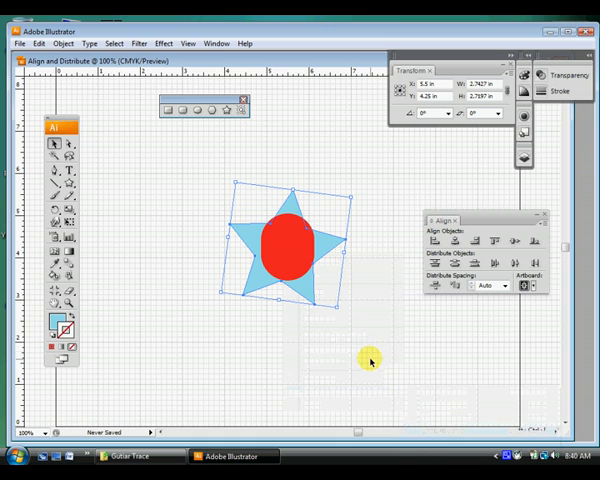
{"action": "left_click", "coordinate": [167, 193]}
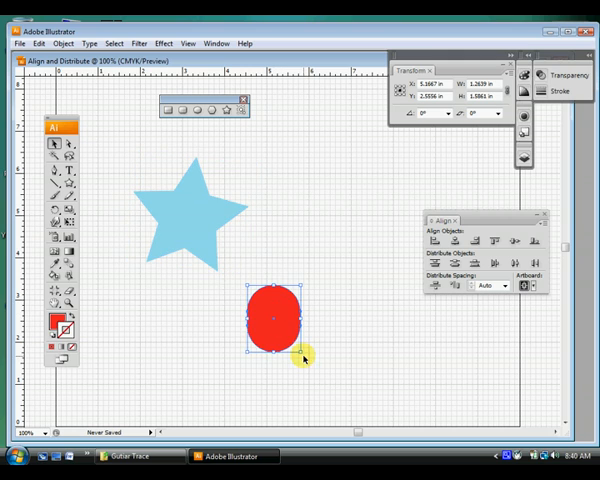
Move the red shape below the star and bring the Align panel closer
{"action": "left_click_drag", "start_coordinate": [302, 355], "coordinate": [280, 335]}
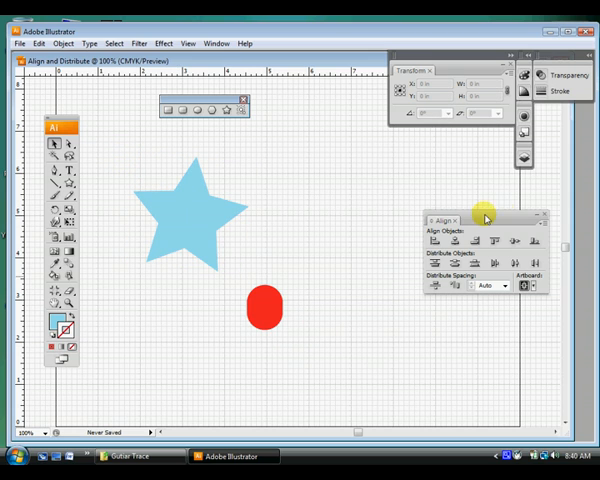
{"action": "left_click_drag", "start_coordinate": [485, 218], "coordinate": [389, 197]}
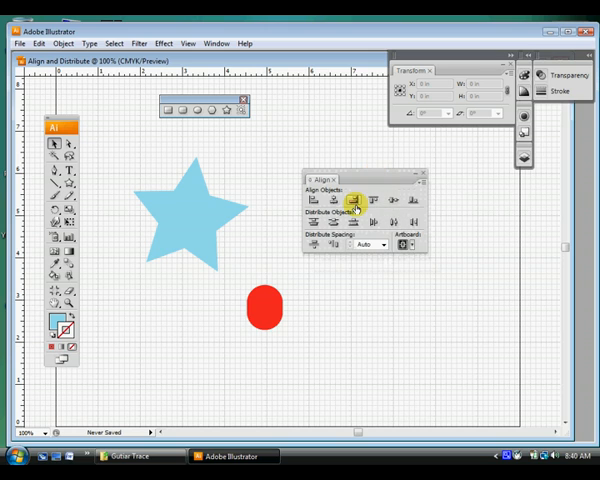
{"action": "left_click", "coordinate": [401, 245]}
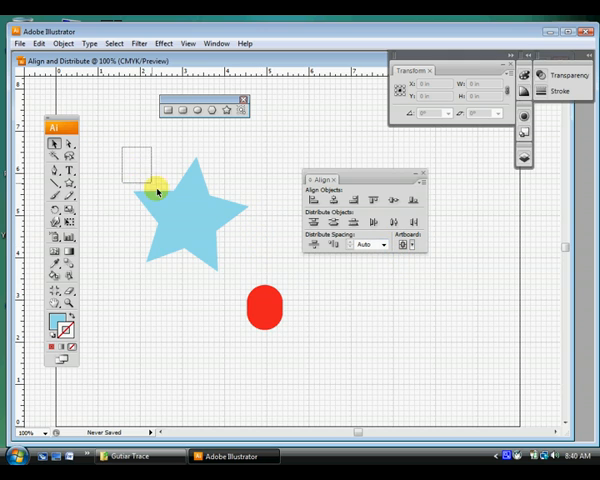
Marquee-select the star and red shape, align their left edges, then horizontal centres
{"action": "left_click_drag", "start_coordinate": [120, 150], "coordinate": [285, 345]}
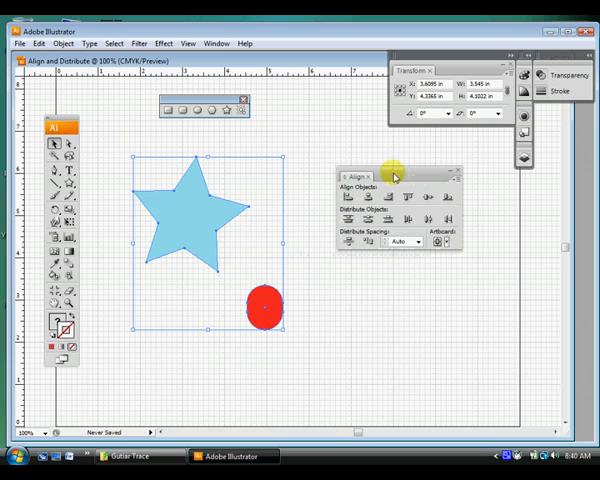
{"action": "mouse_move", "coordinate": [314, 167]}
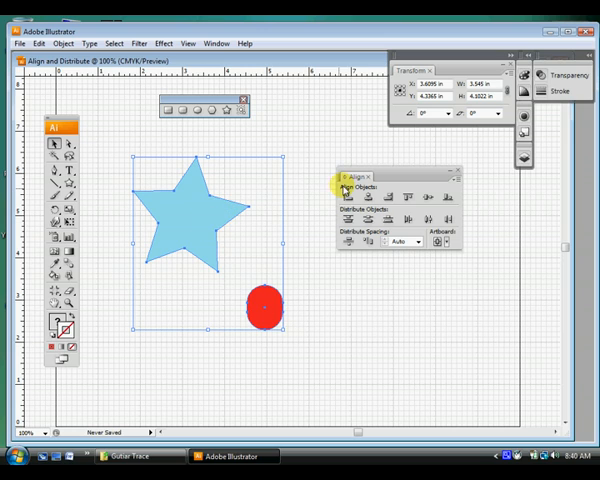
{"action": "left_click", "coordinate": [348, 196]}
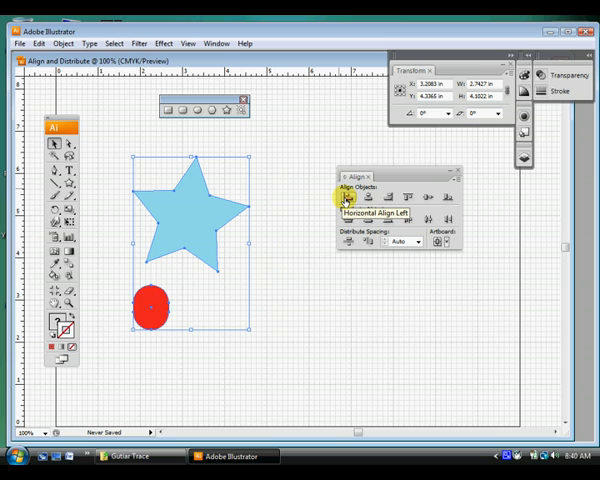
{"action": "mouse_move", "coordinate": [363, 196]}
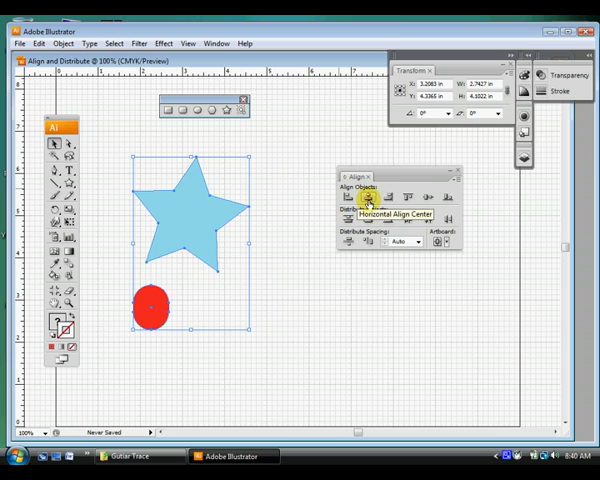
{"action": "left_click", "coordinate": [364, 196]}
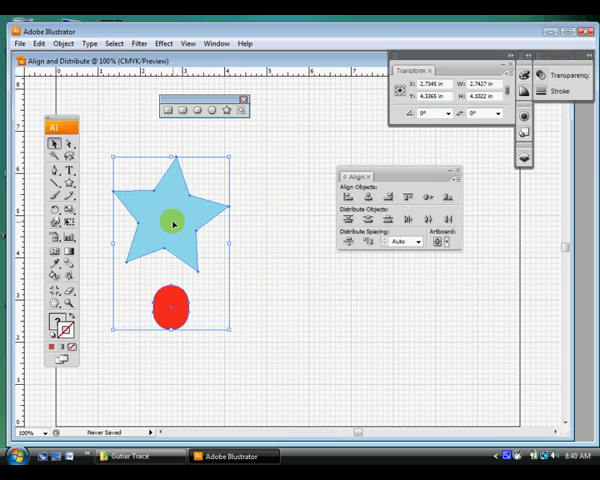